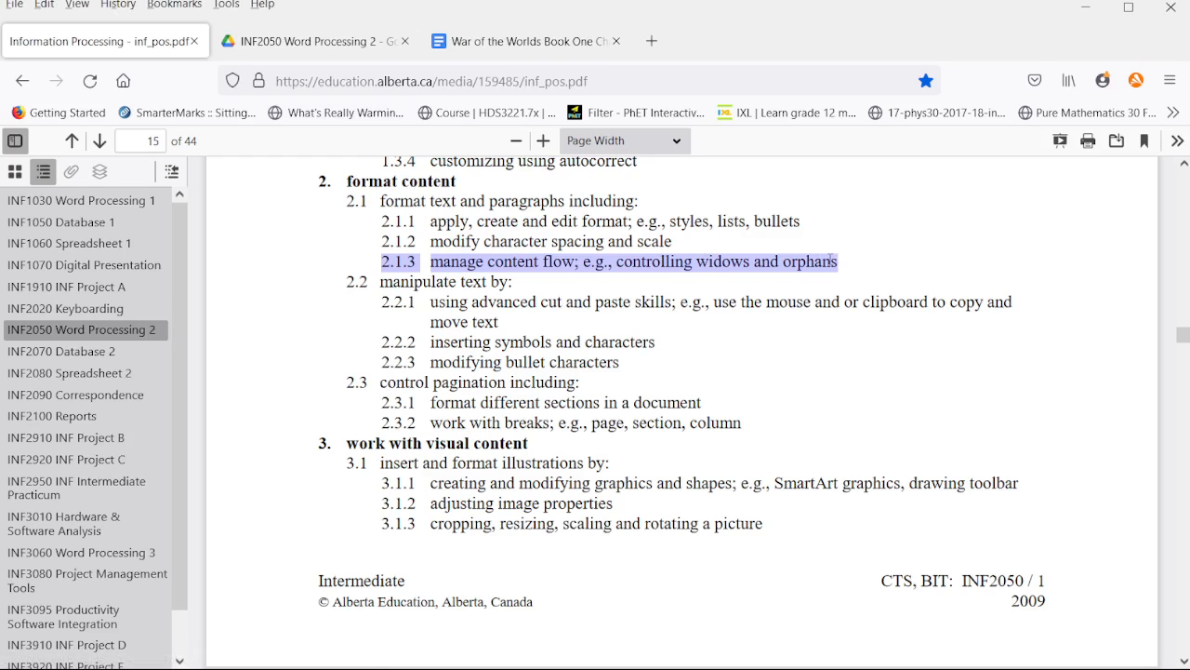
# Step: Switch to the War of the Worlds Book One Chapter One tab, showing page 5
pyautogui.click(525, 41)
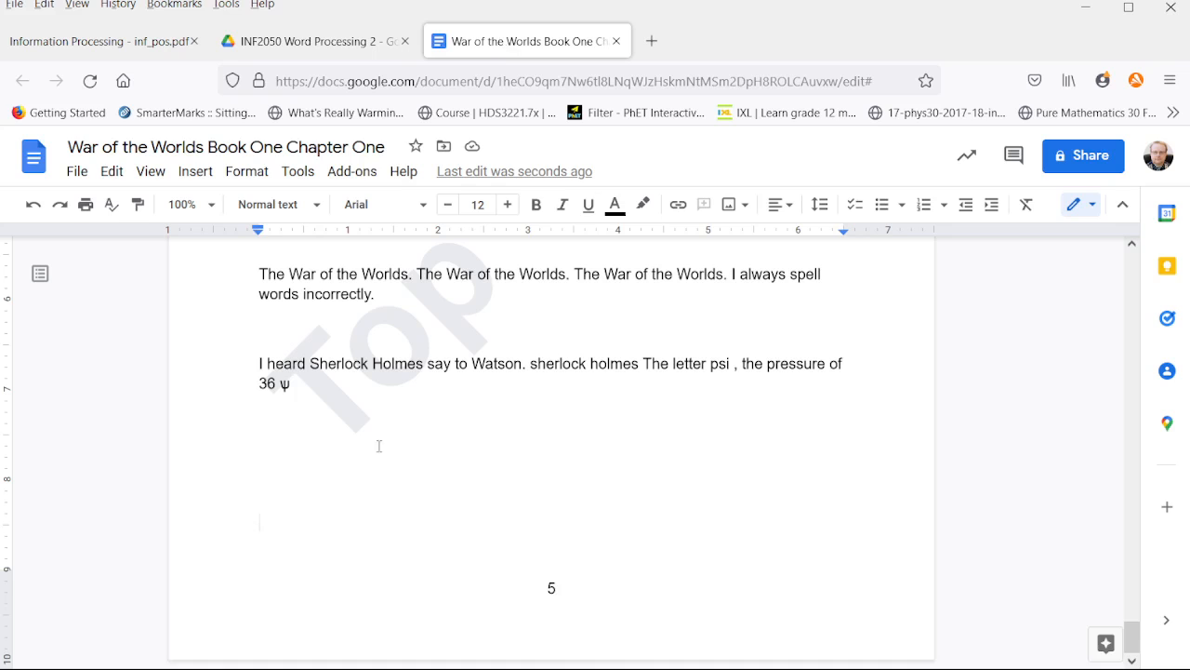
pyautogui.moveTo(818, 468)
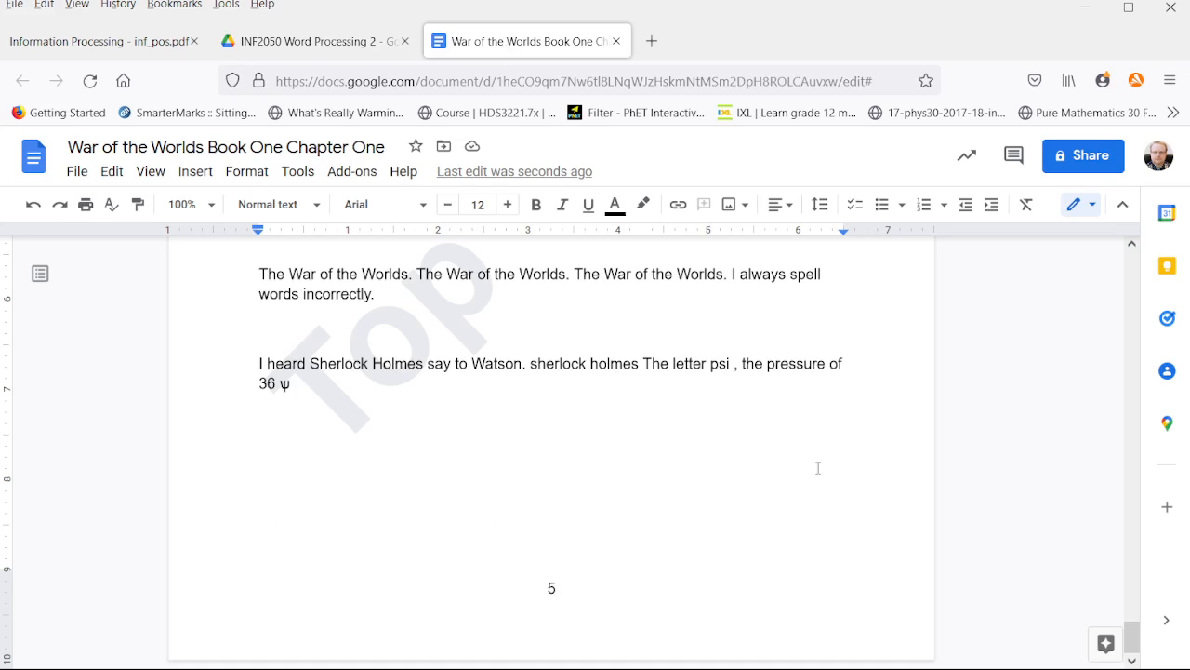
pyautogui.moveTo(399, 651)
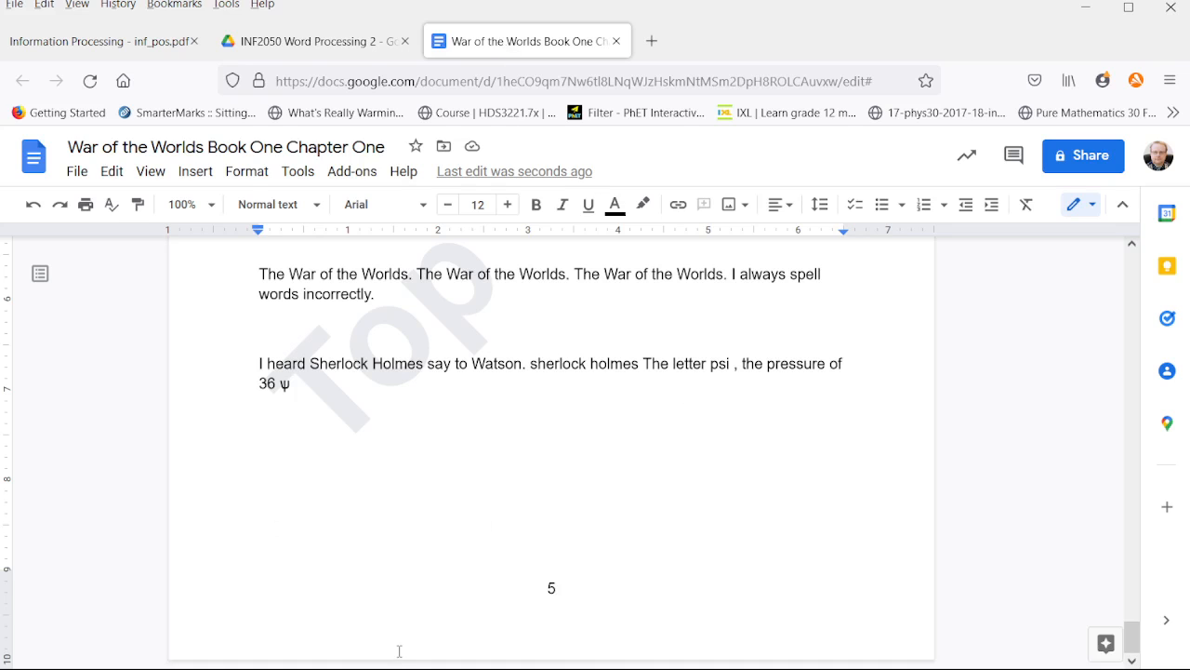
pyautogui.moveTo(371, 454)
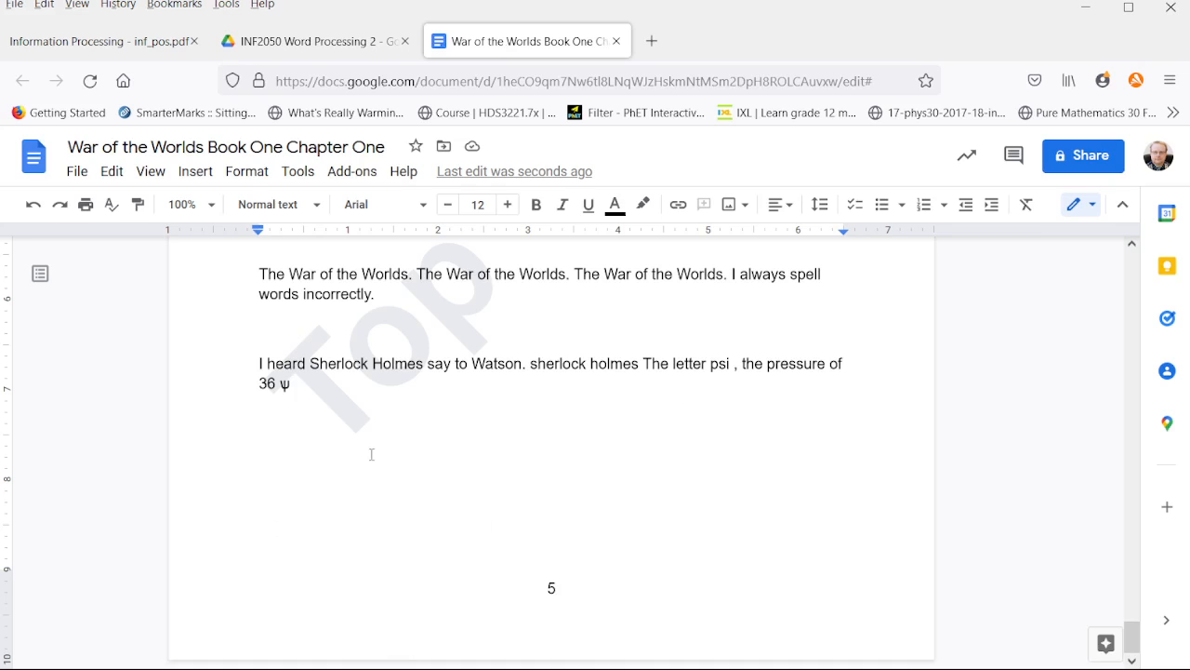
pyautogui.moveTo(398, 527)
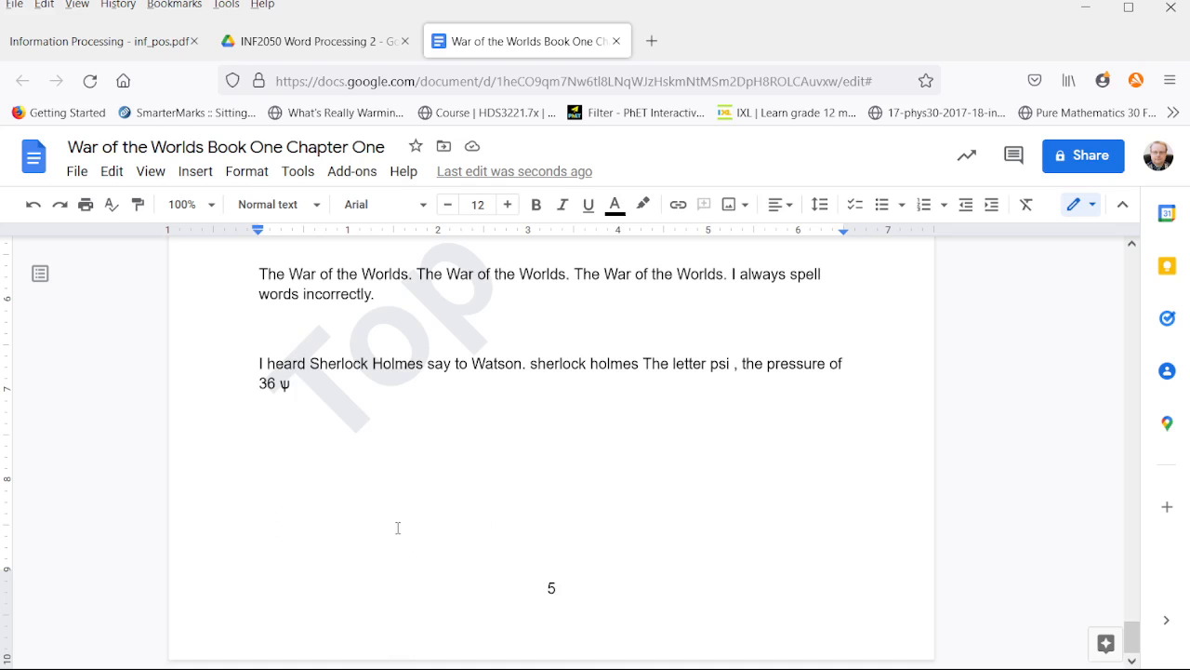
pyautogui.moveTo(413, 542)
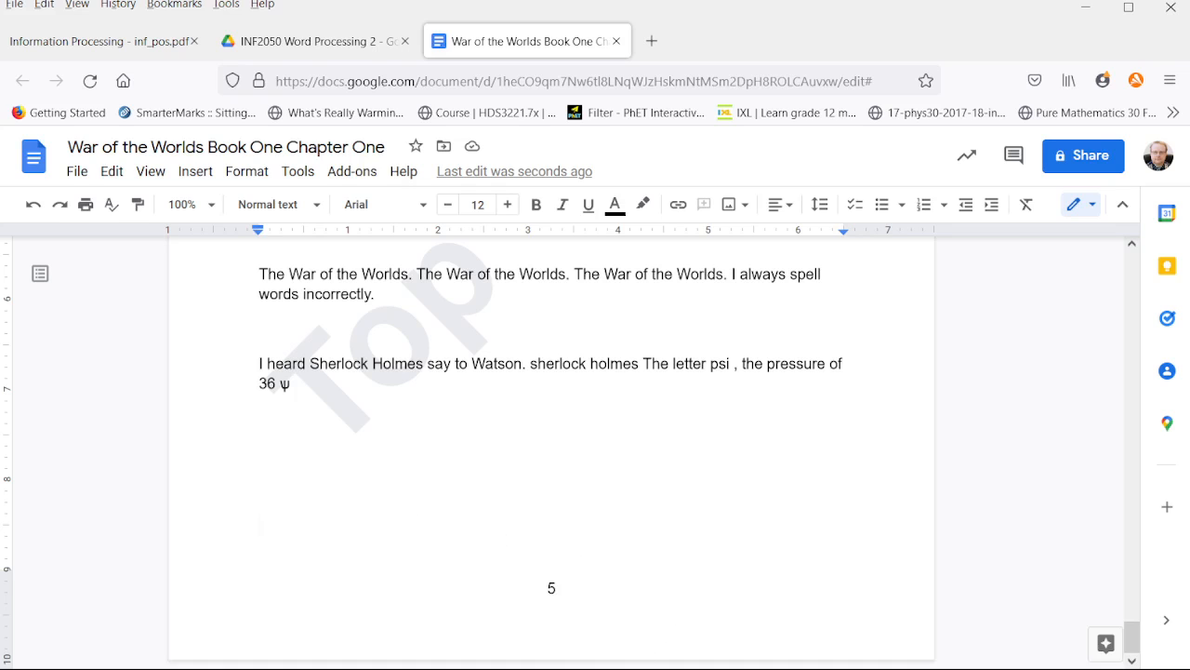
pyautogui.moveTo(457, 596)
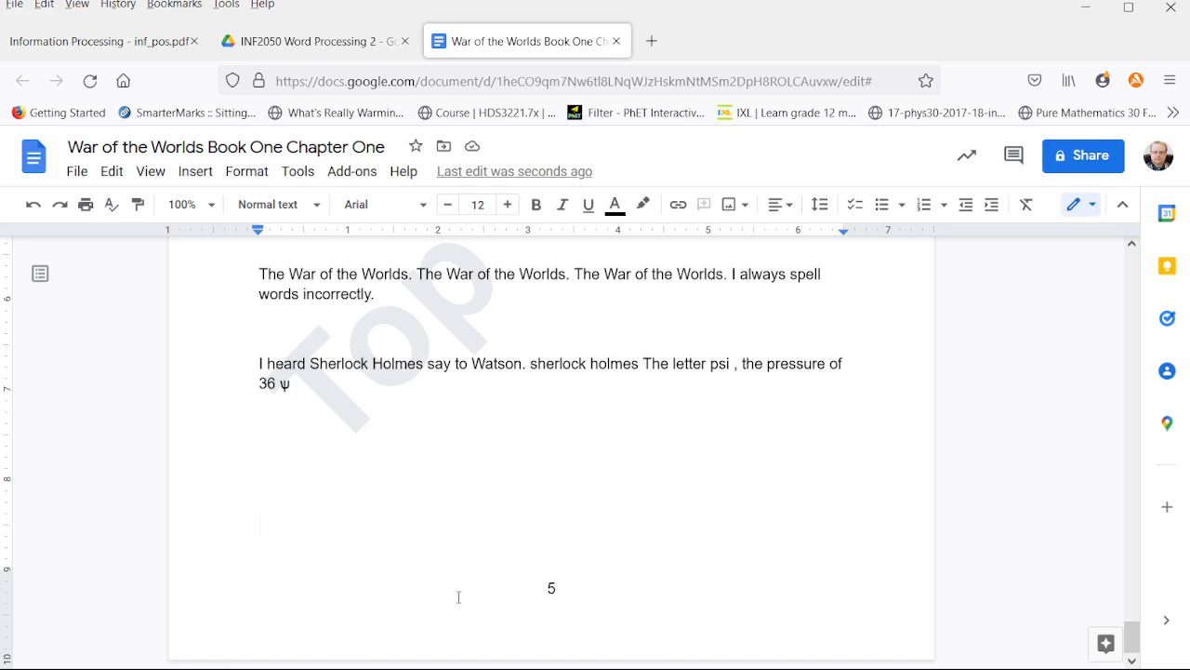
pyautogui.moveTo(471, 398)
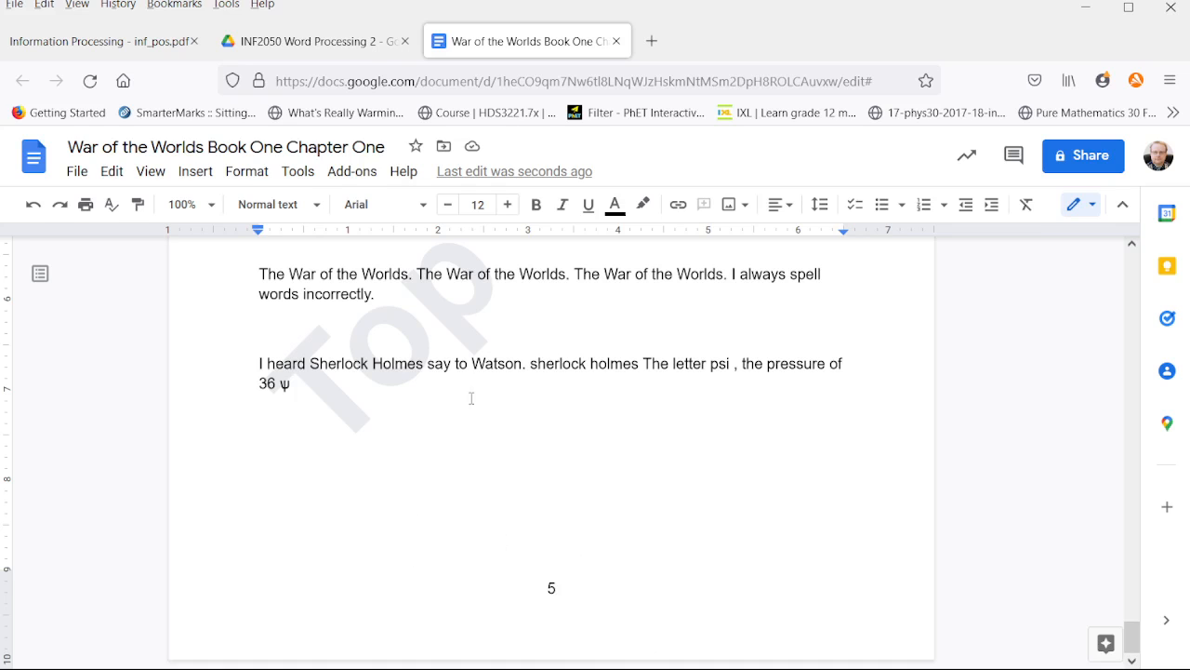
pyautogui.moveTo(768, 531)
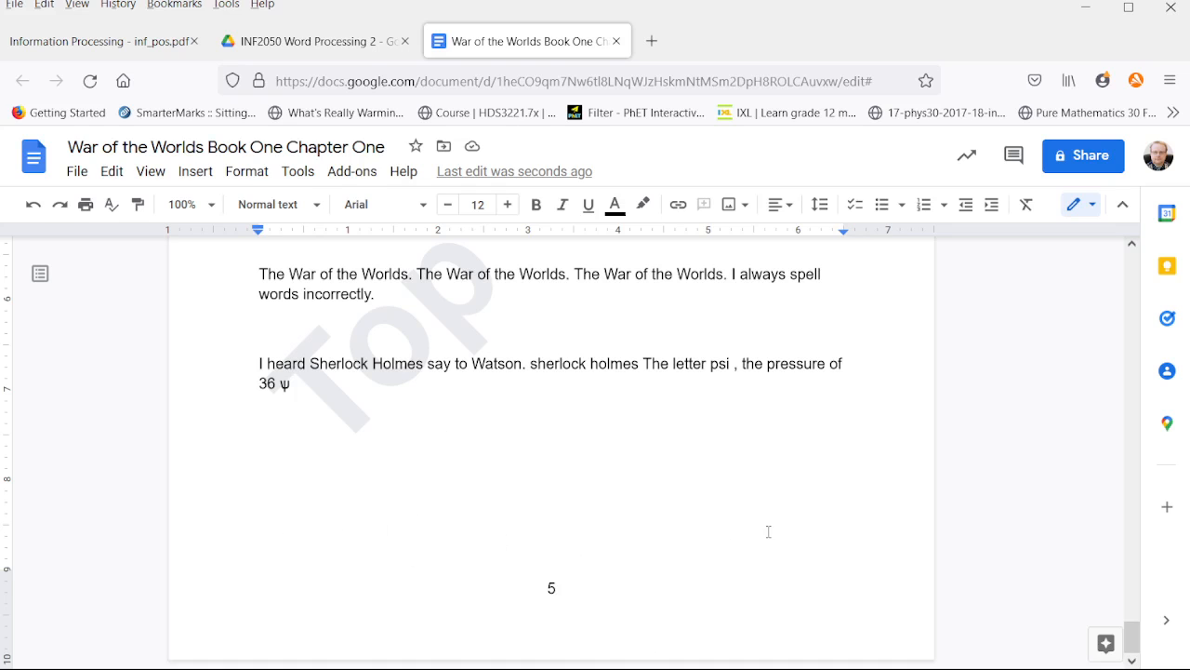
pyautogui.moveTo(333, 525)
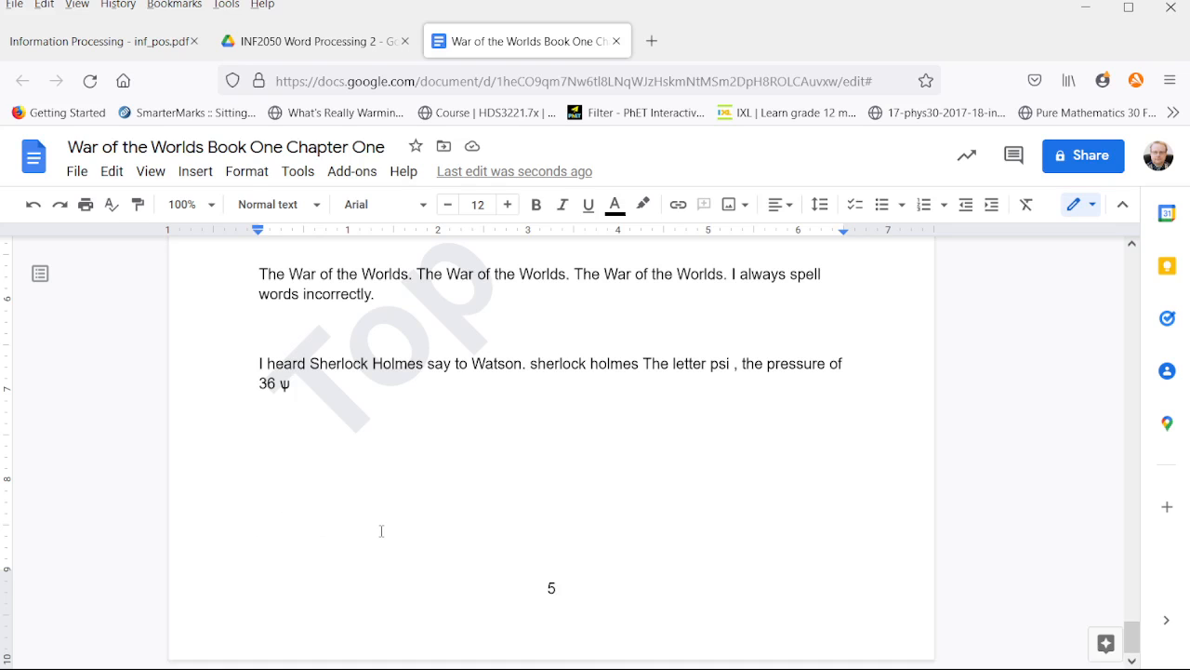
pyautogui.moveTo(386, 546)
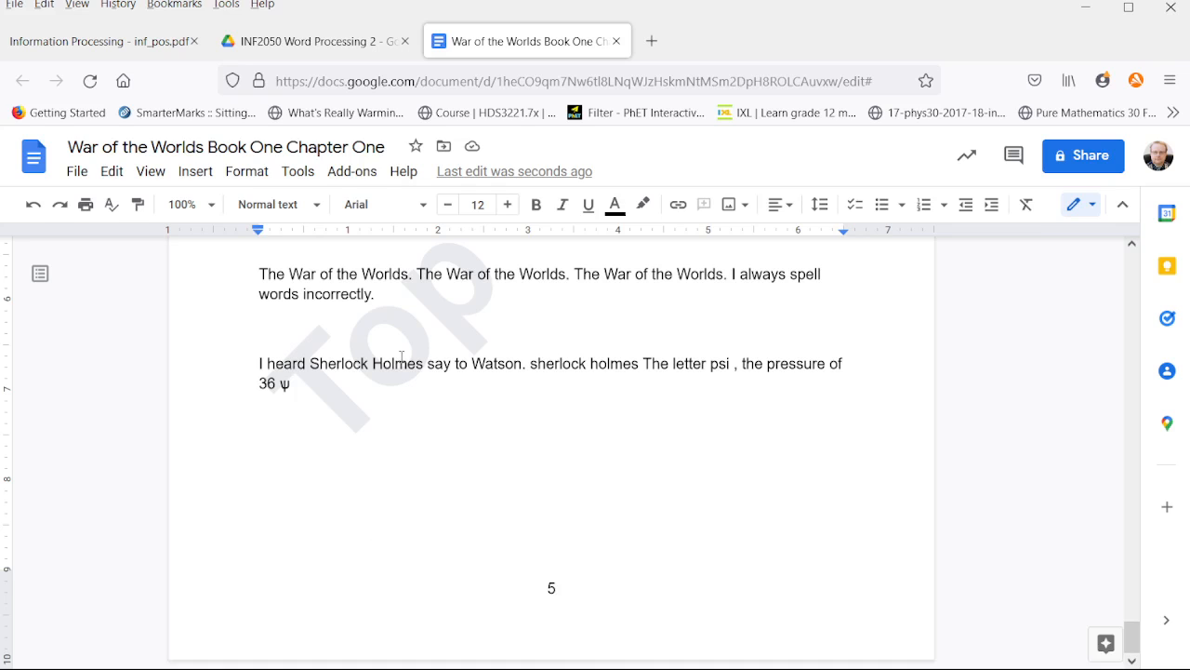
# Step: Type 'This is the last line of text on the page.' twice above page 5's number
pyautogui.write('This is th')
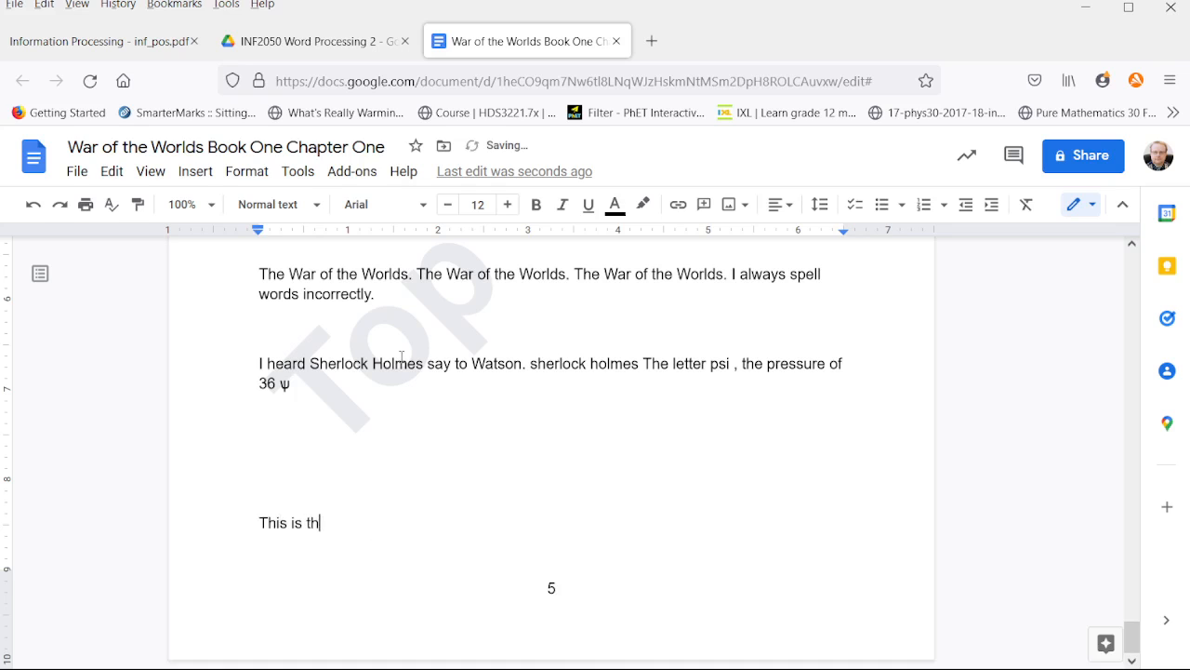
pyautogui.write('e last line on')
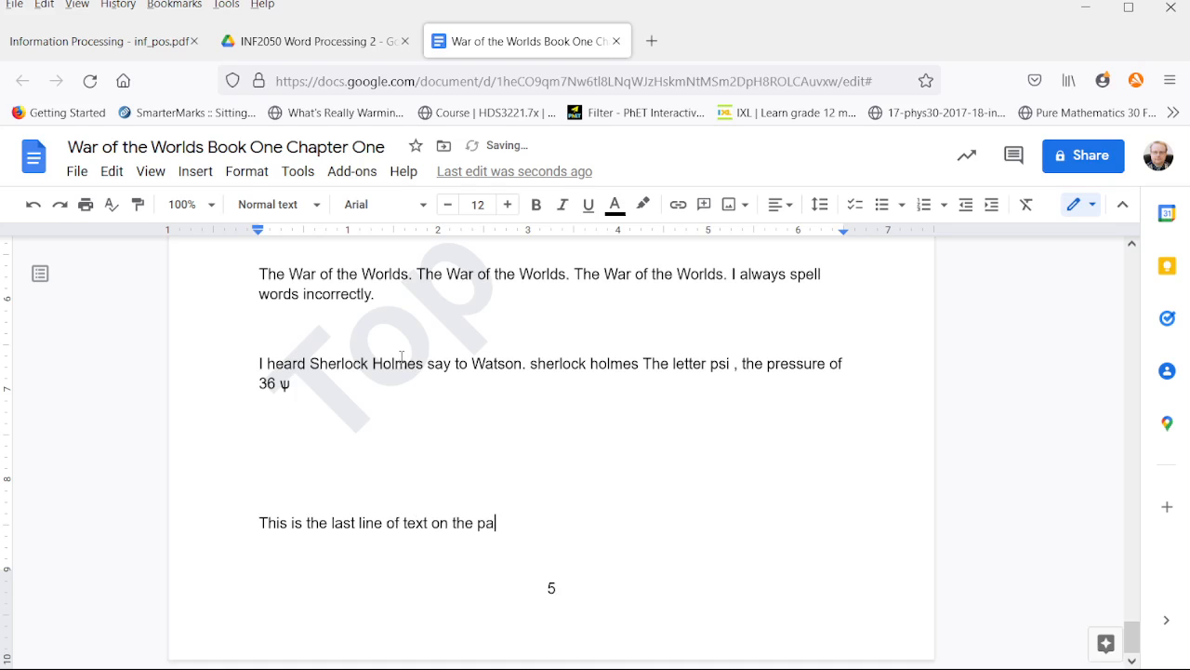
pyautogui.tripleClick(377, 521)
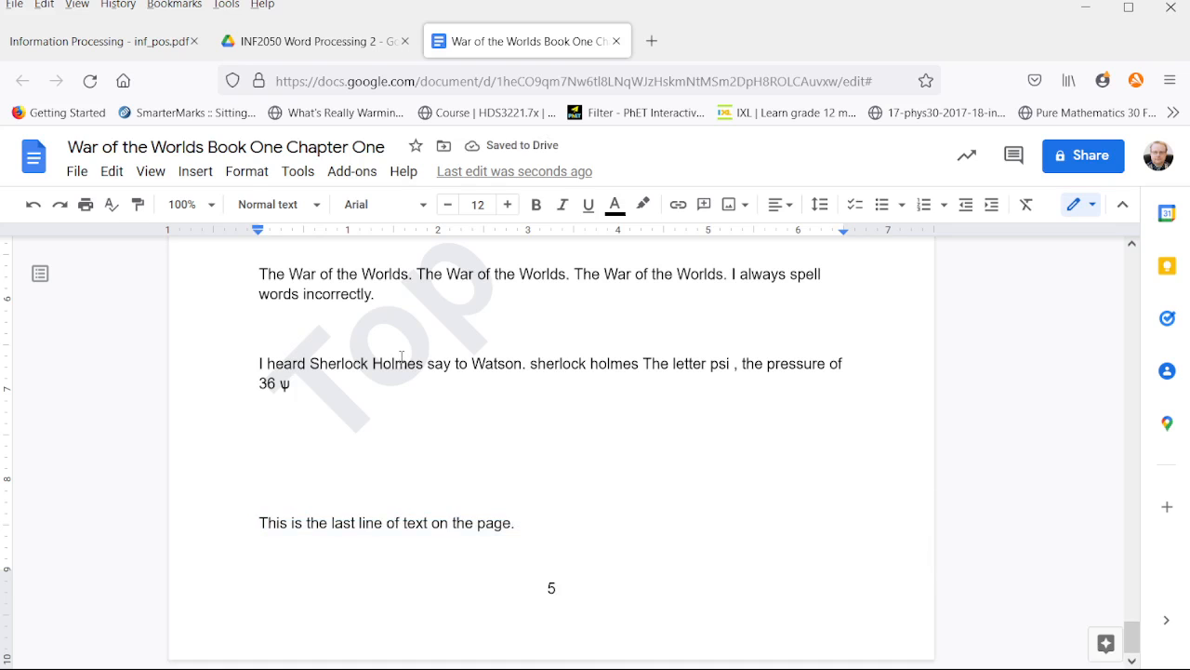
pyautogui.write('This is the last line of text on the page.  This is the last line of text on the page.')
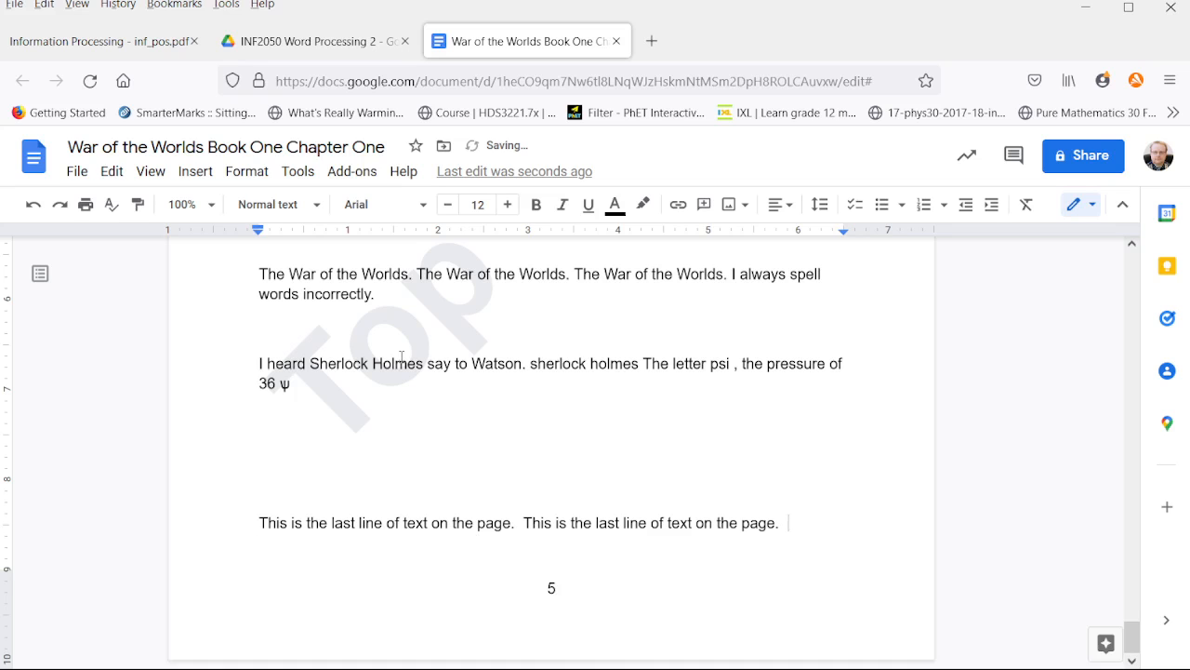
pyautogui.scroll(-3)
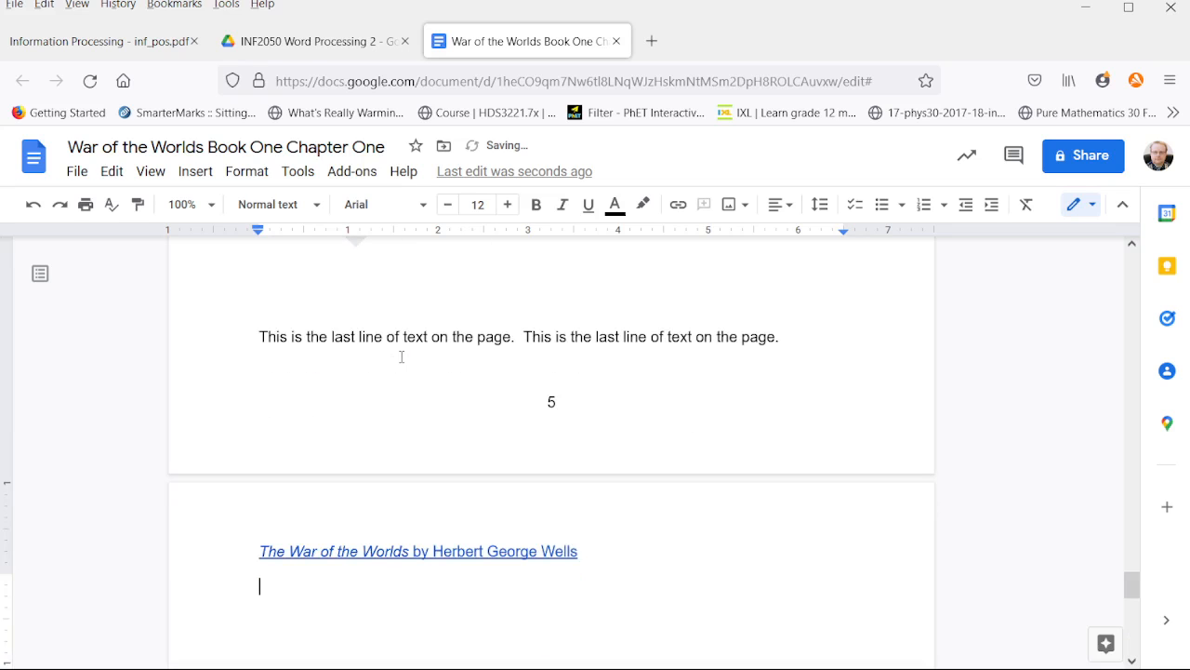
pyautogui.scroll(3)
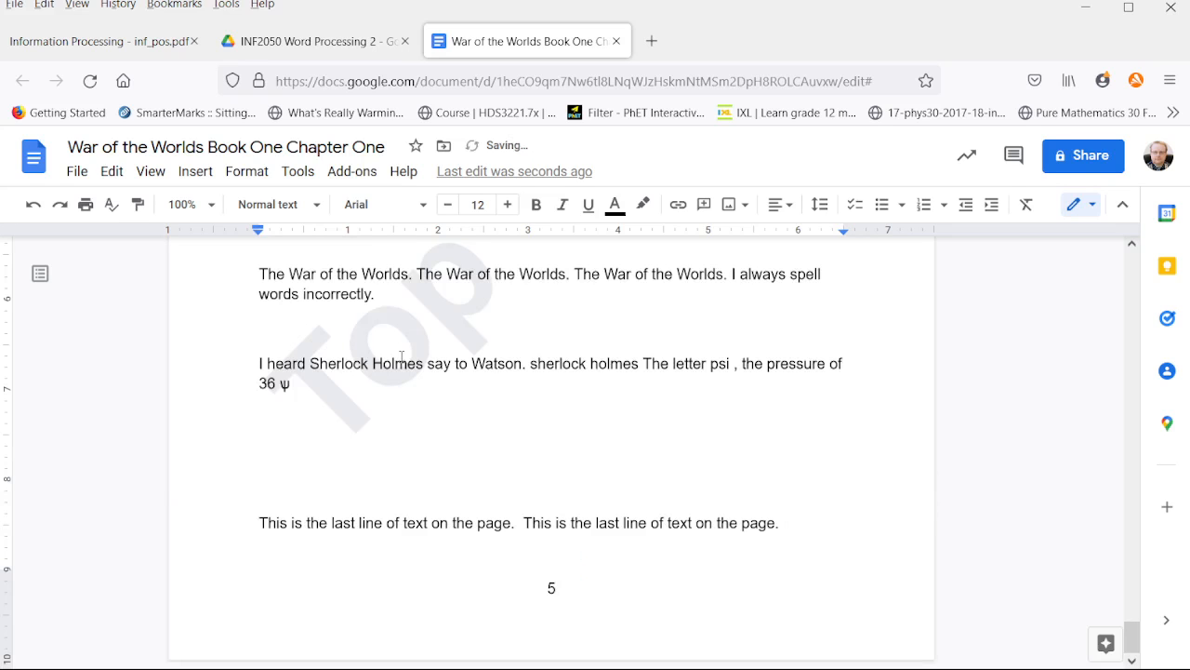
# Step: Type the sentence twice more so the paragraph spills onto page 6
pyautogui.write('This is the last line of text on the page.')
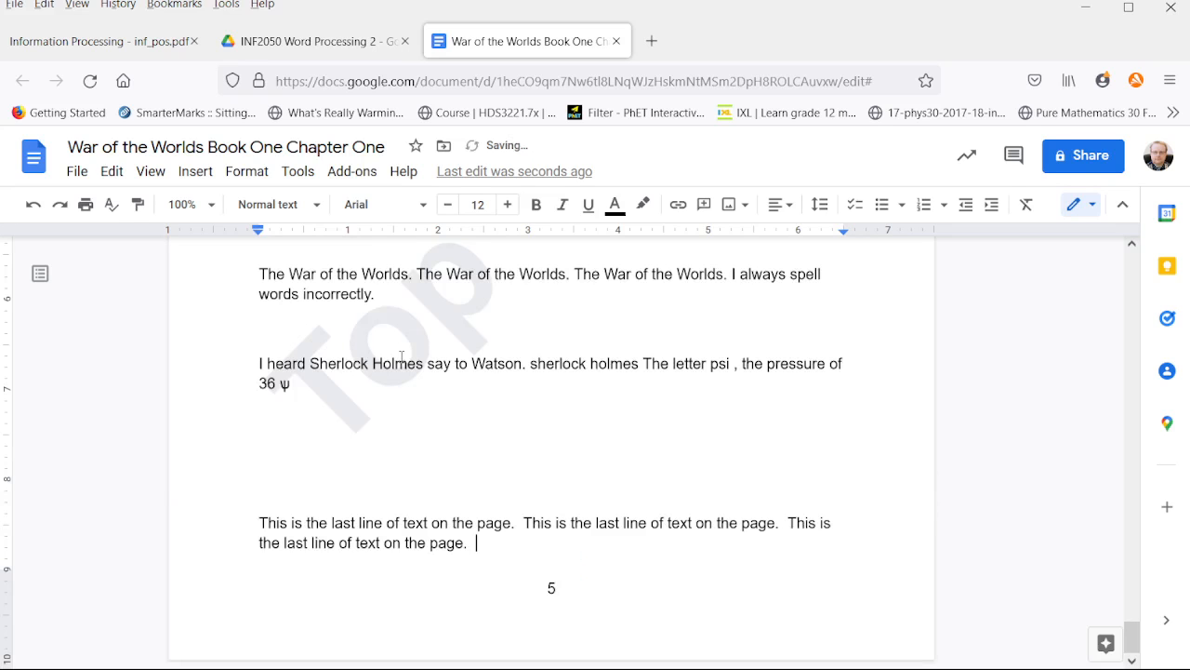
pyautogui.write('This is the last line of text on the page.')
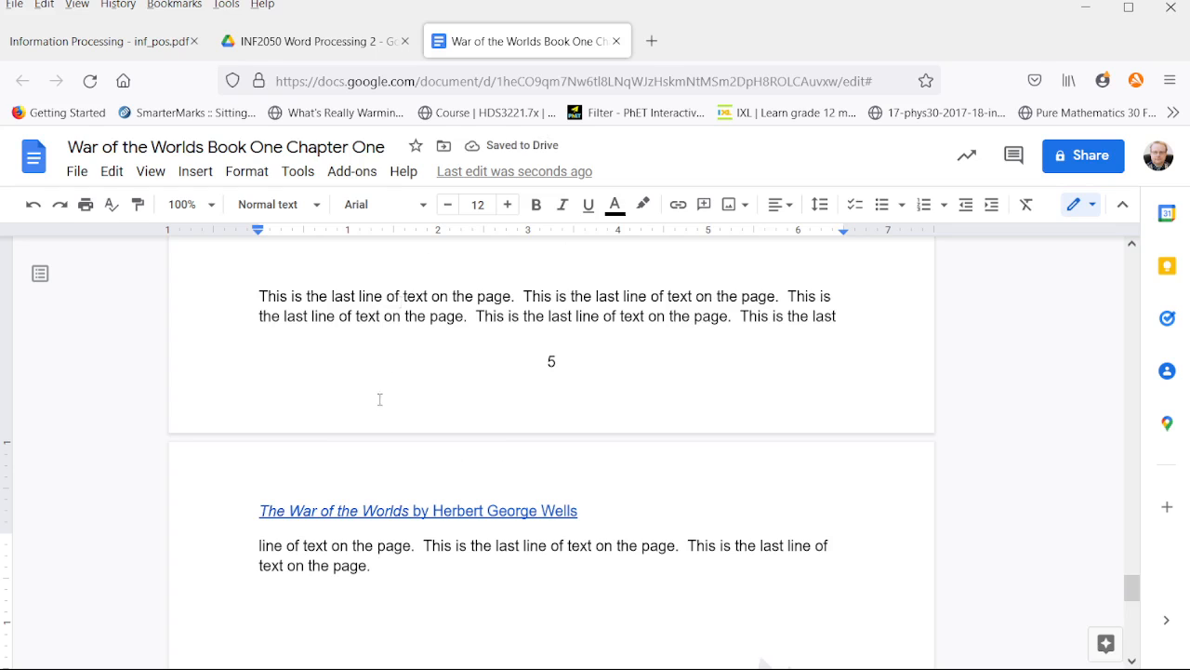
pyautogui.moveTo(714, 444)
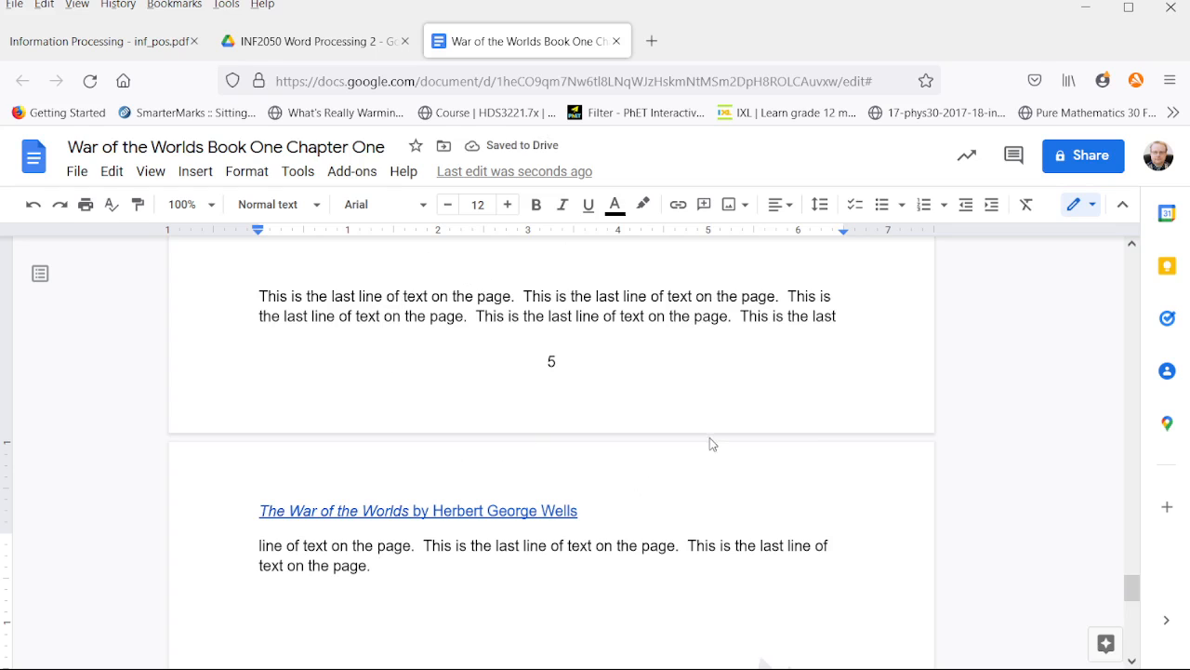
pyautogui.moveTo(688, 361)
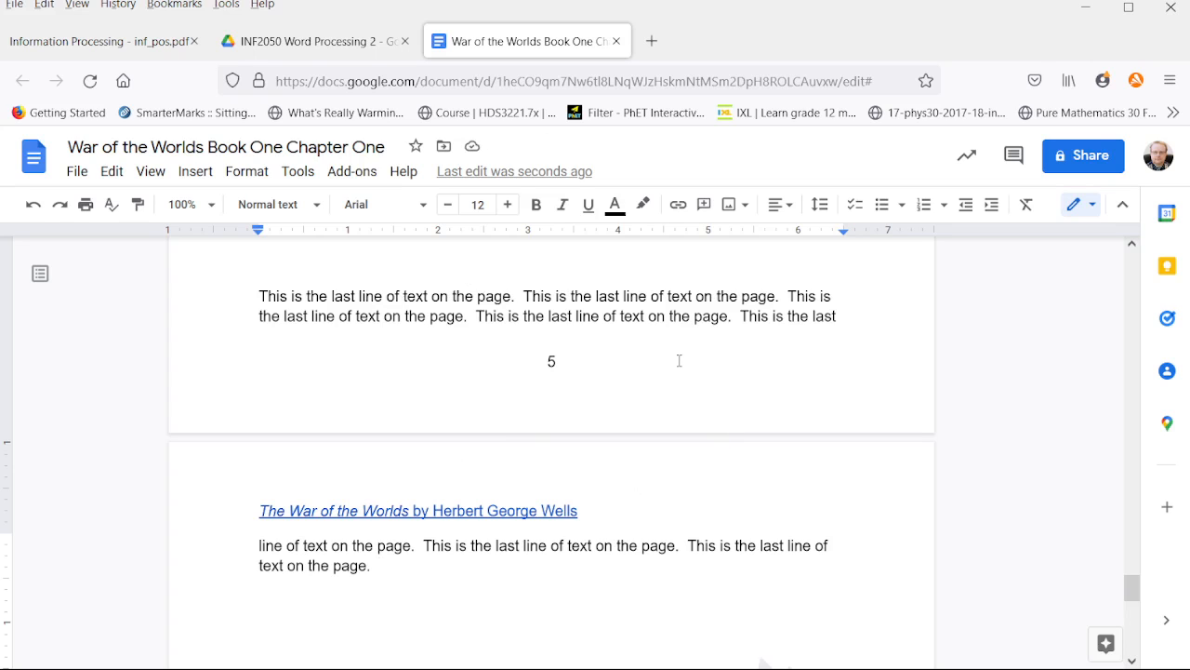
pyautogui.moveTo(678, 361)
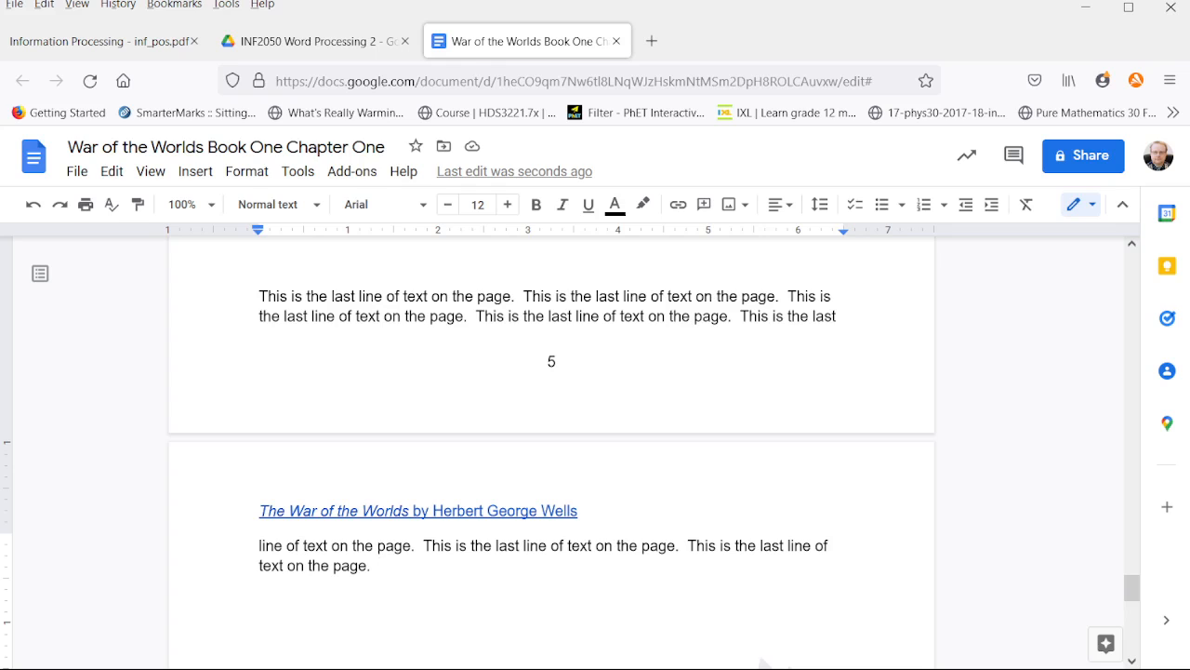